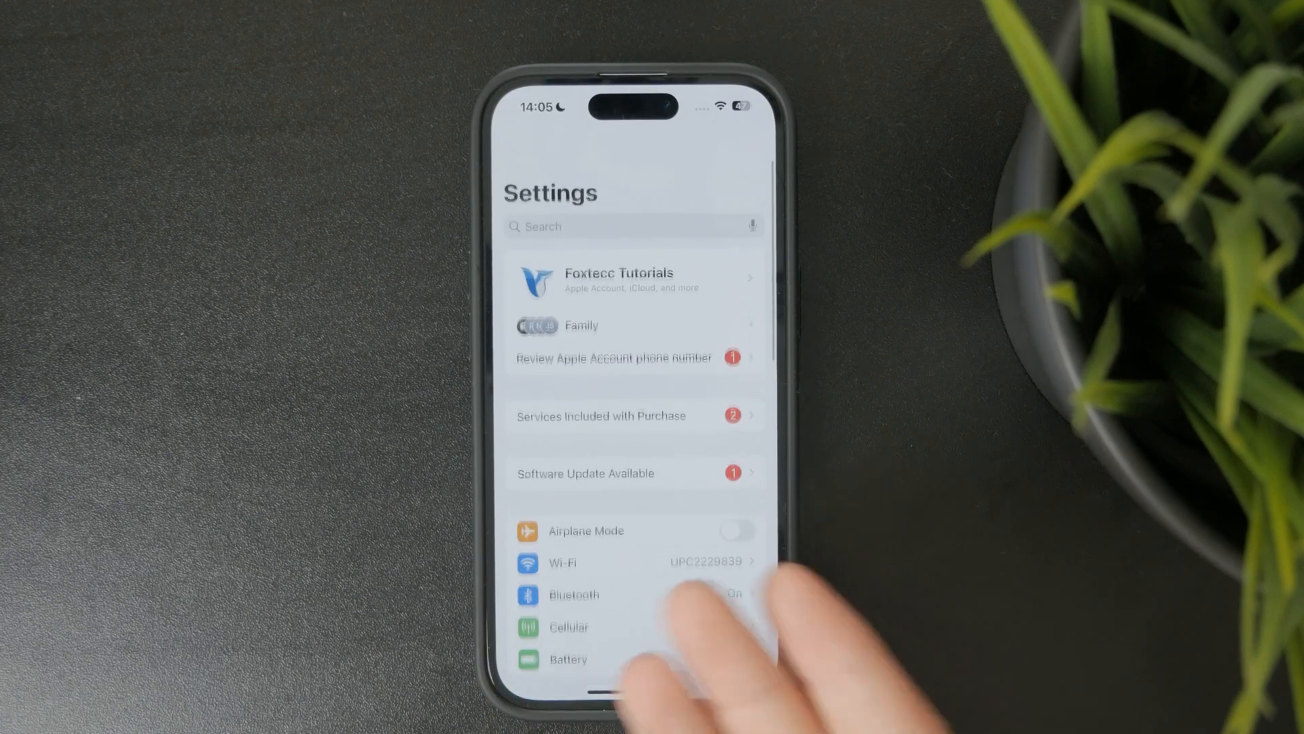
# Step: Go from the Apple Account name at the top of Settings into the Find My page
pyautogui.click(620, 279)
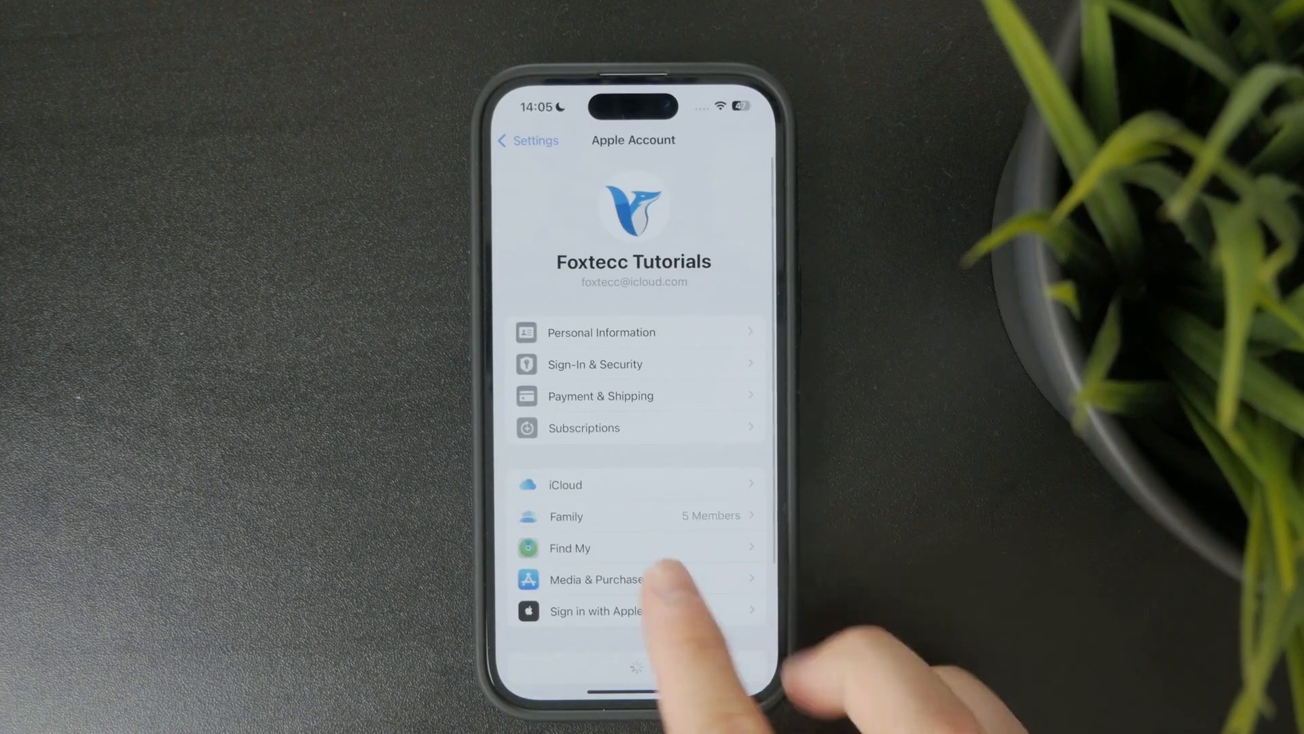
pyautogui.click(570, 547)
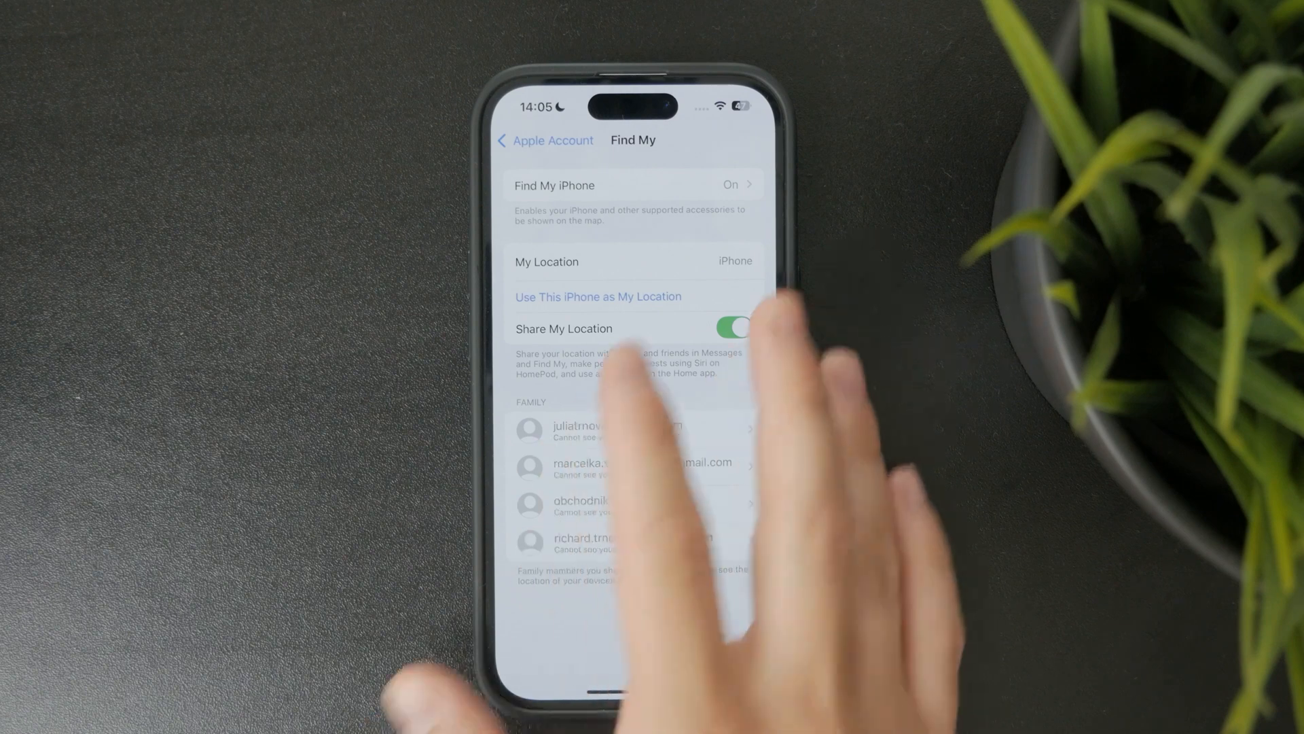
# Step: Enter Find My iPhone and attempt its greyed-out toggle, which Stolen Device Protection blocks
pyautogui.click(632, 184)
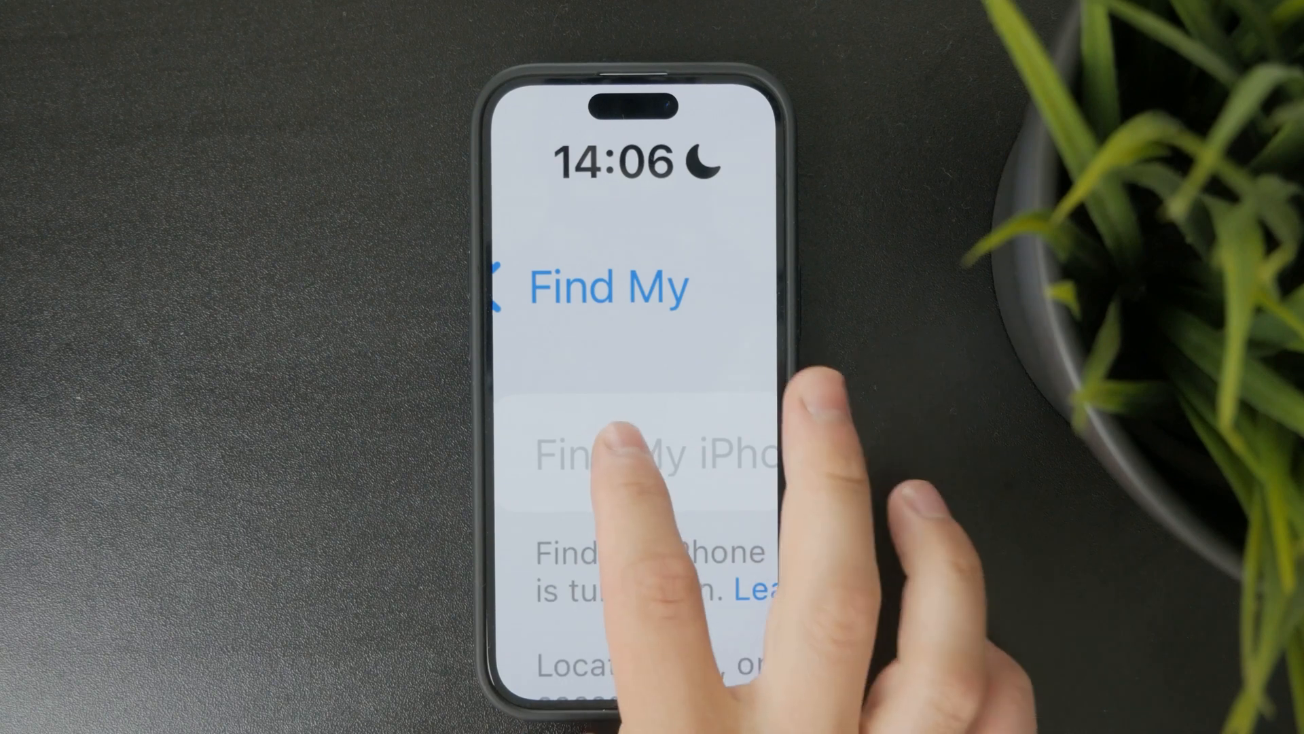
pyautogui.click(619, 450)
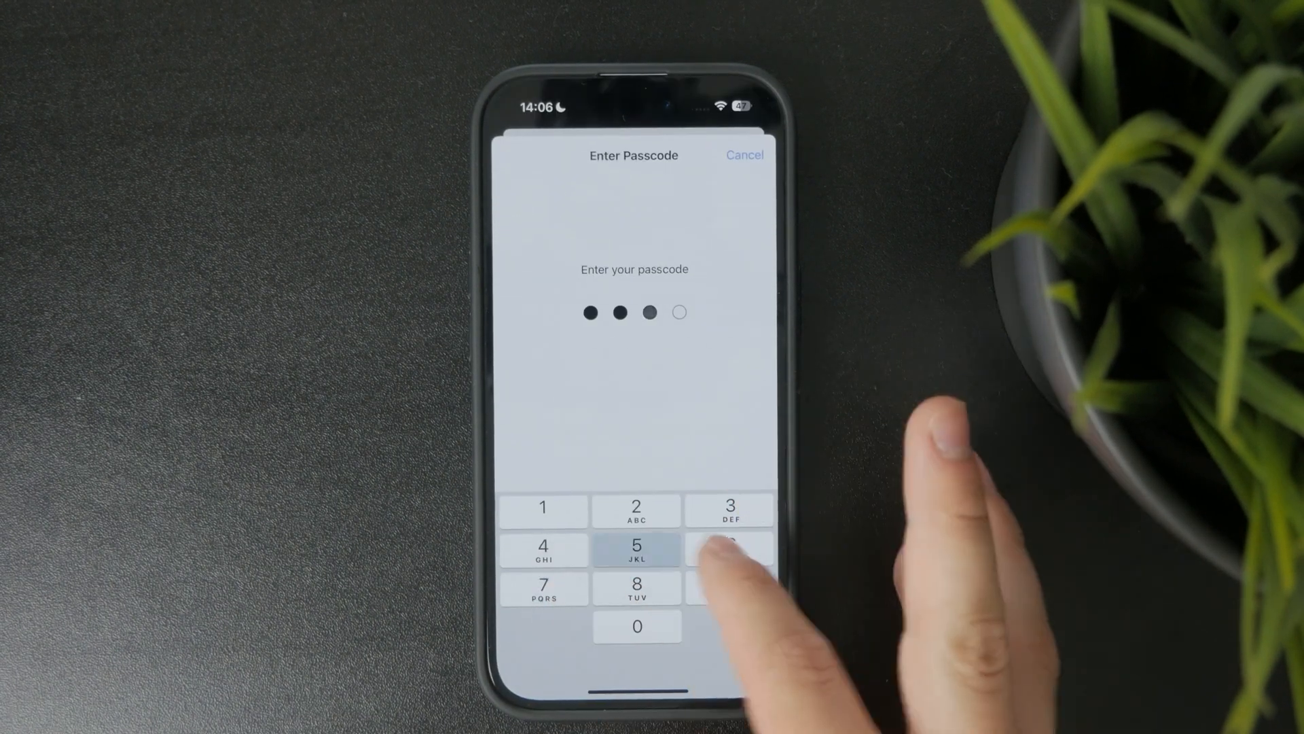
# Step: Enter the device passcode so the Face ID & Passcode page appears
pyautogui.click(731, 549)
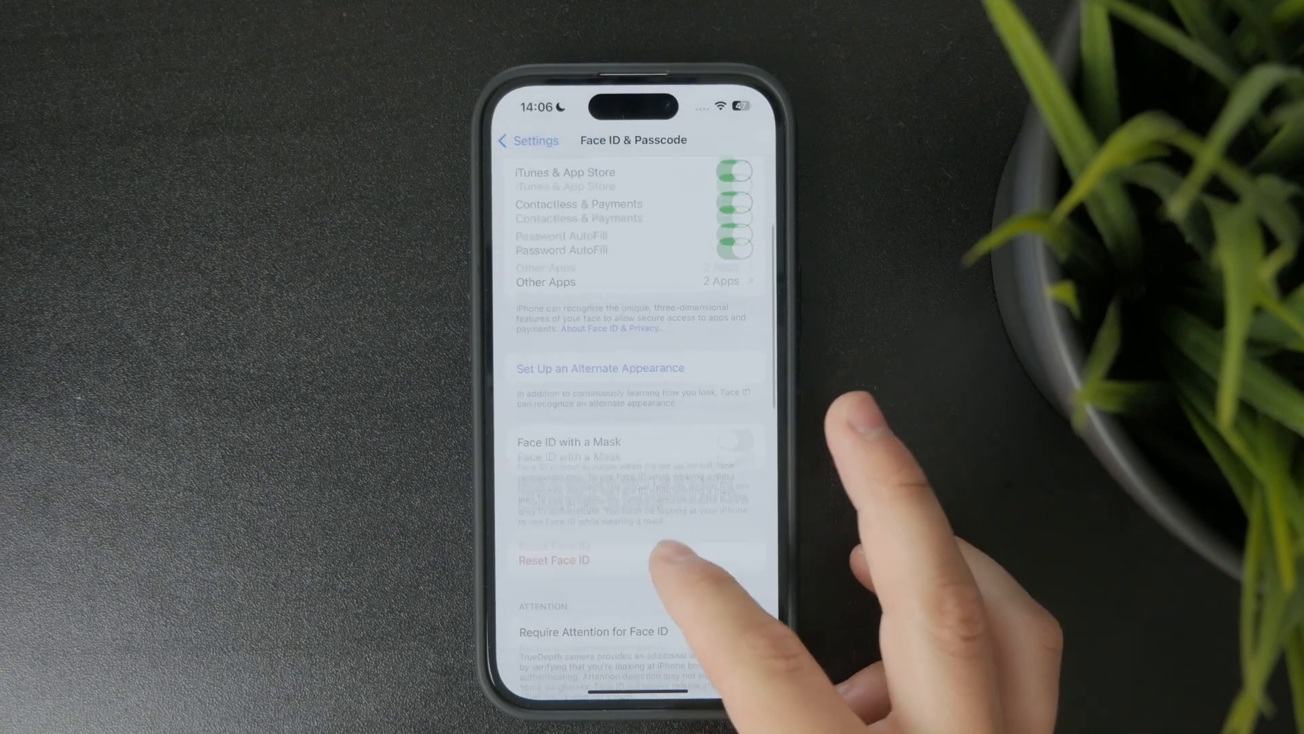